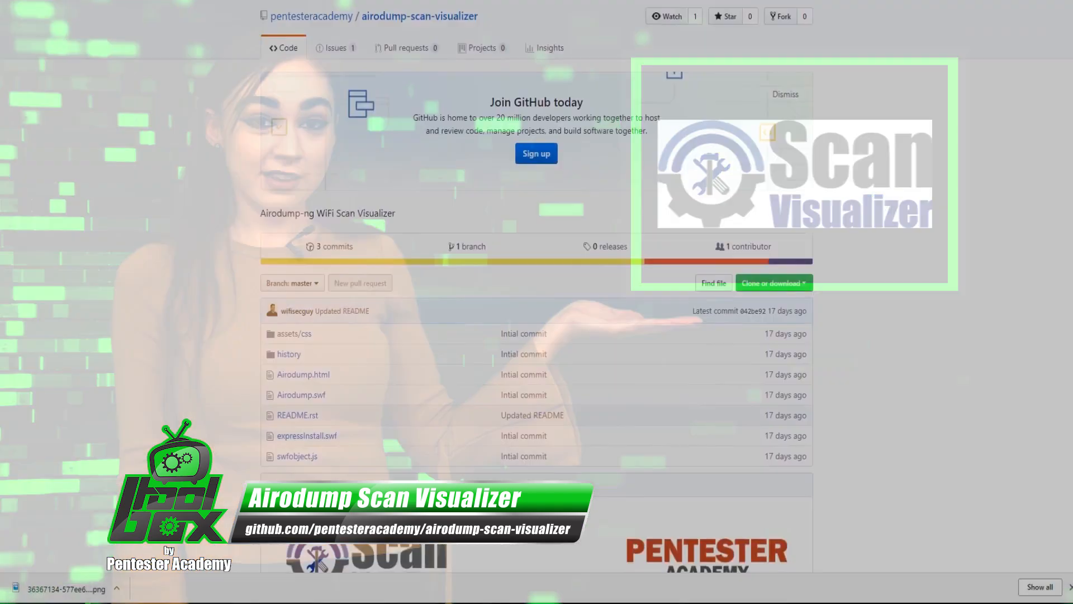
Step: Scroll down the airodump-scan-visualizer GitHub page to the README.rst section
scroll(down, 3)
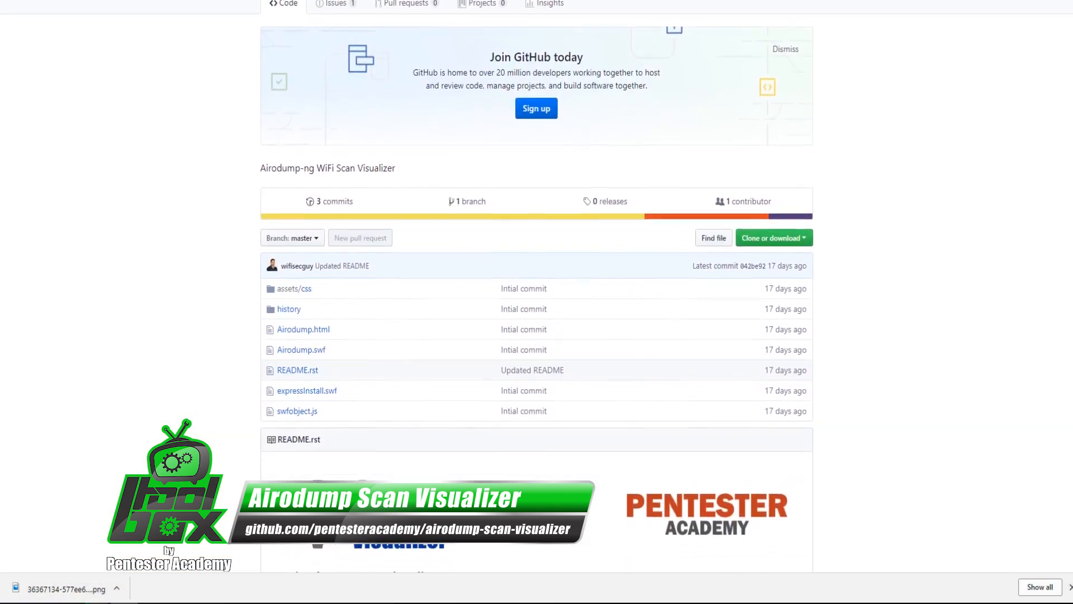
scroll(down, 3)
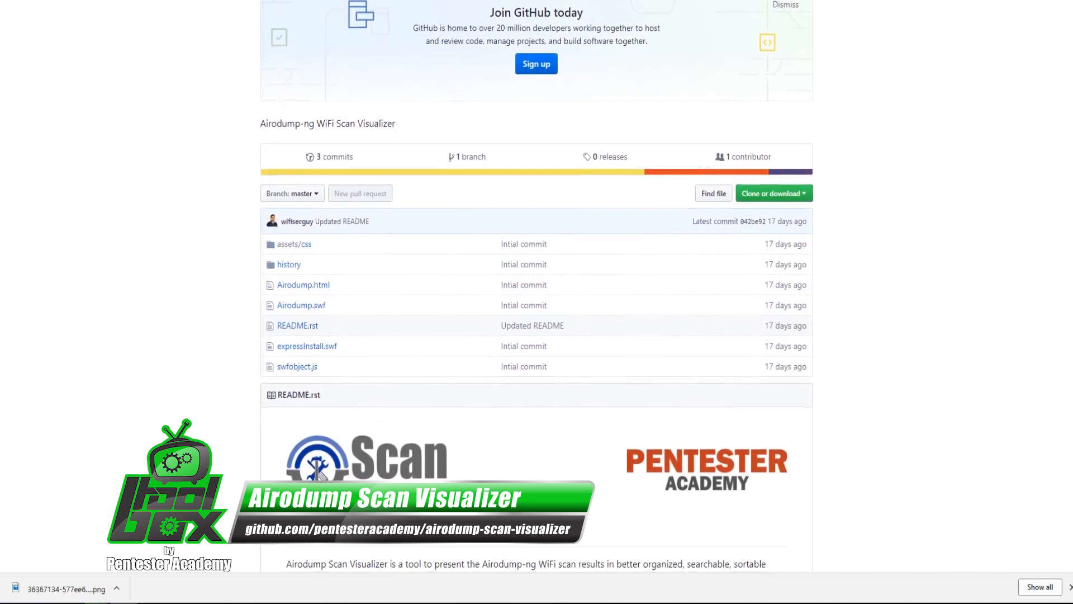
scroll(down, 3)
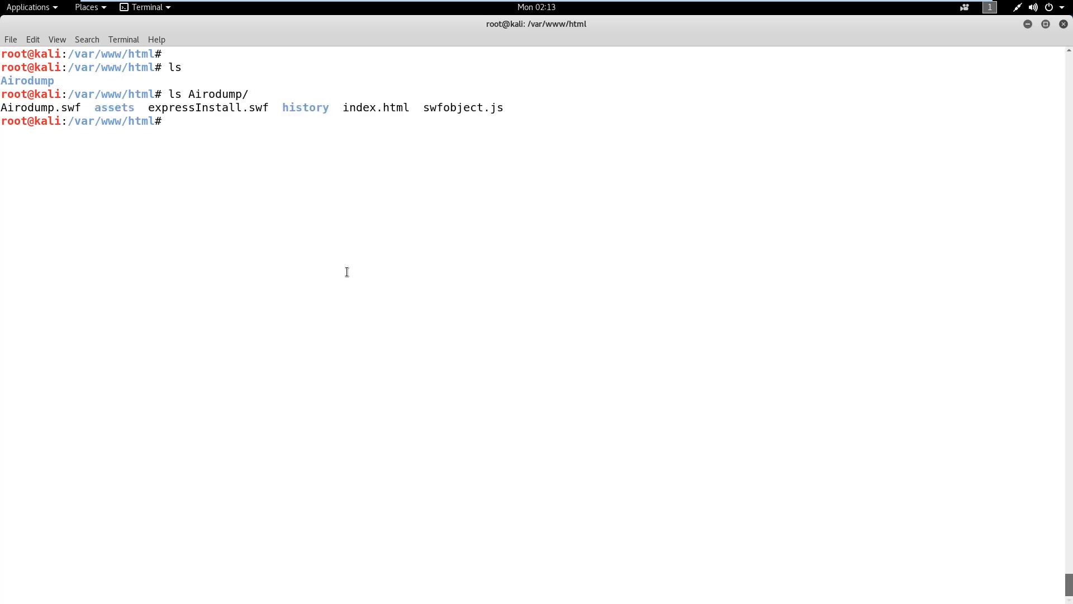
Step: Run ifconfig to check the network interface configuration
text(ifconfig)
text(fire)
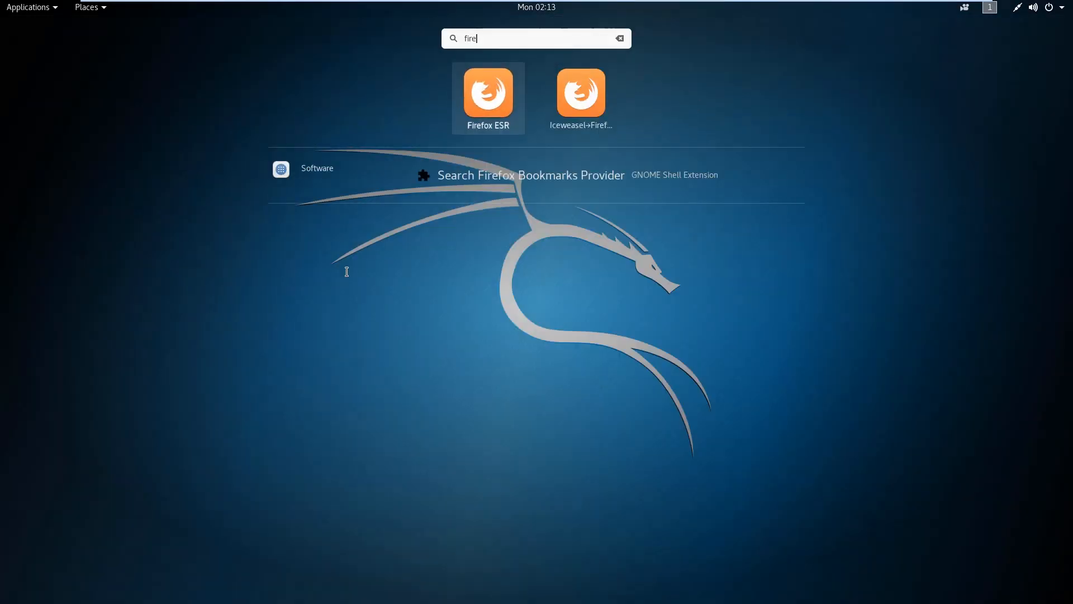
Step: Launch Firefox ESR and open the Airodump/ folder on localhost
click(487, 94)
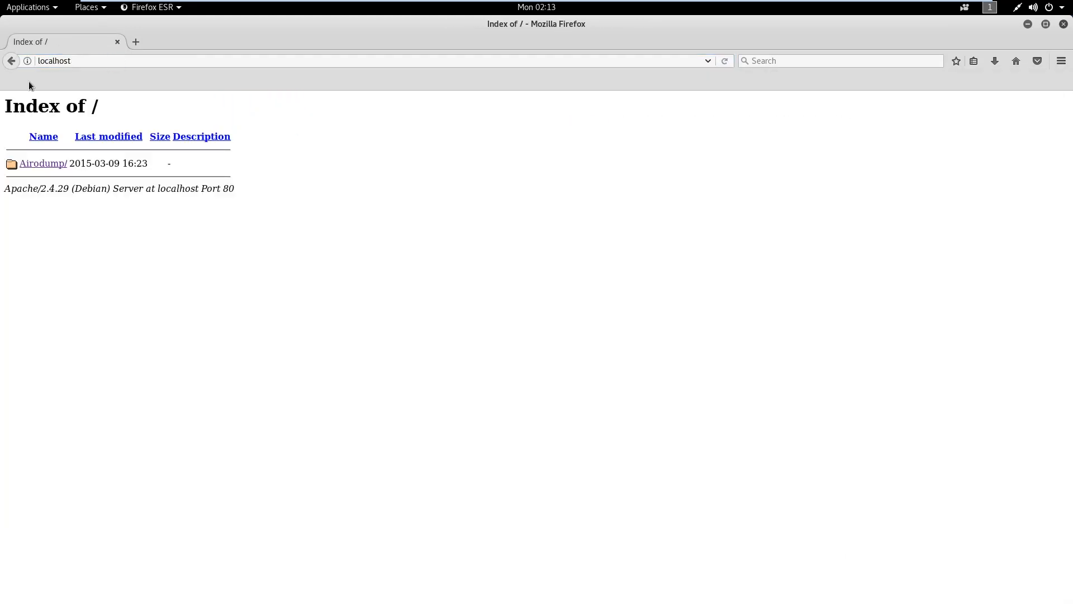
click(43, 162)
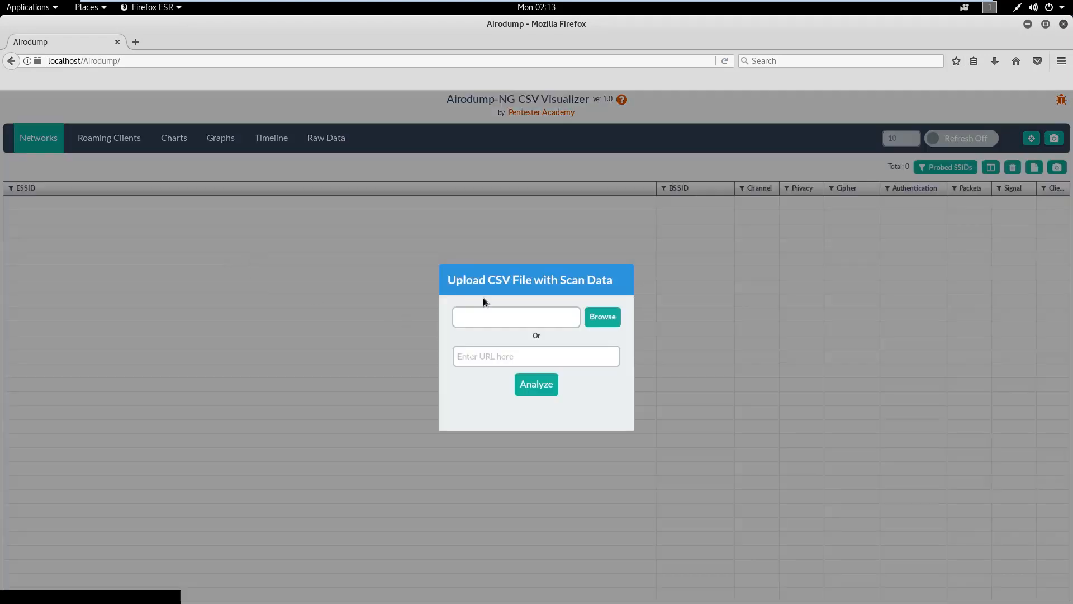
click(536, 356)
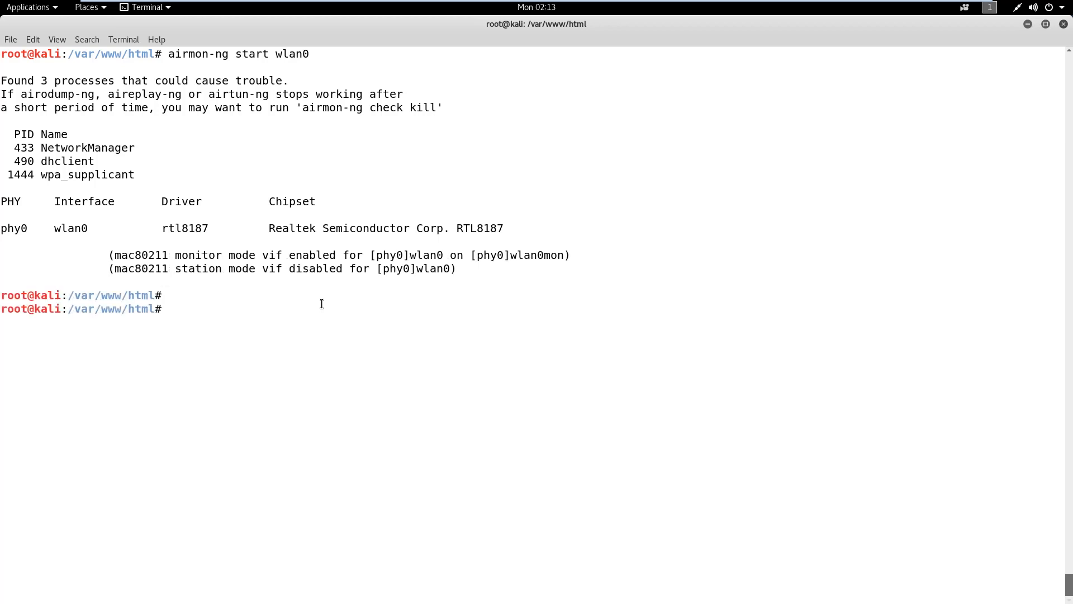
Step: Type an airodump-ng command targeting the wlan0mon monitor interface
text(airodump-ng)
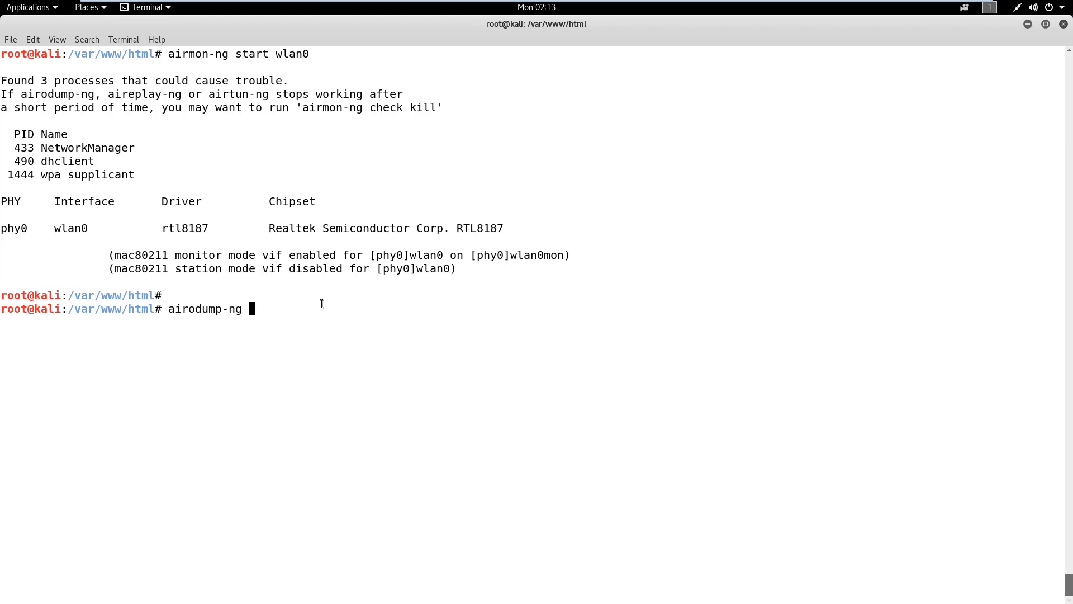
text(wlan0m)
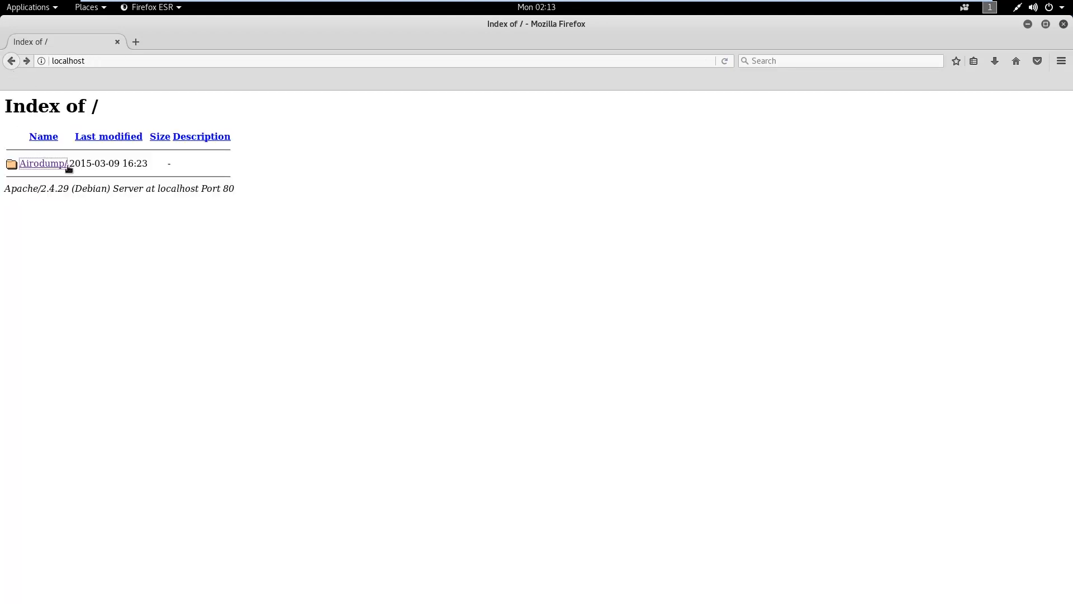
Step: Copy the demo-01.csv link and analyze it in the Airodump visualizer
right_click(46, 192)
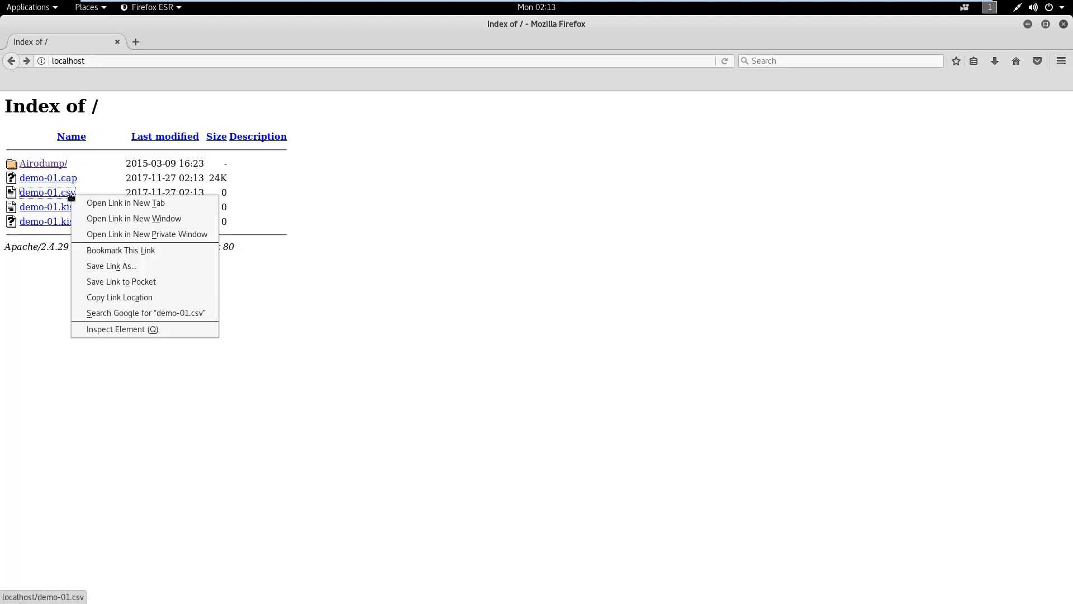
click(42, 163)
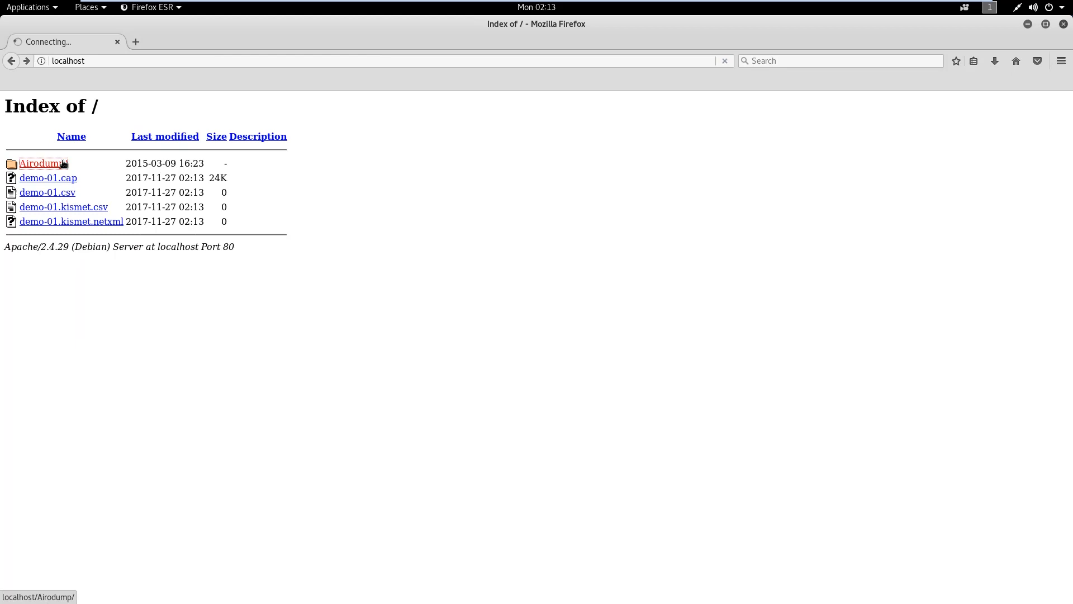
click(39, 163)
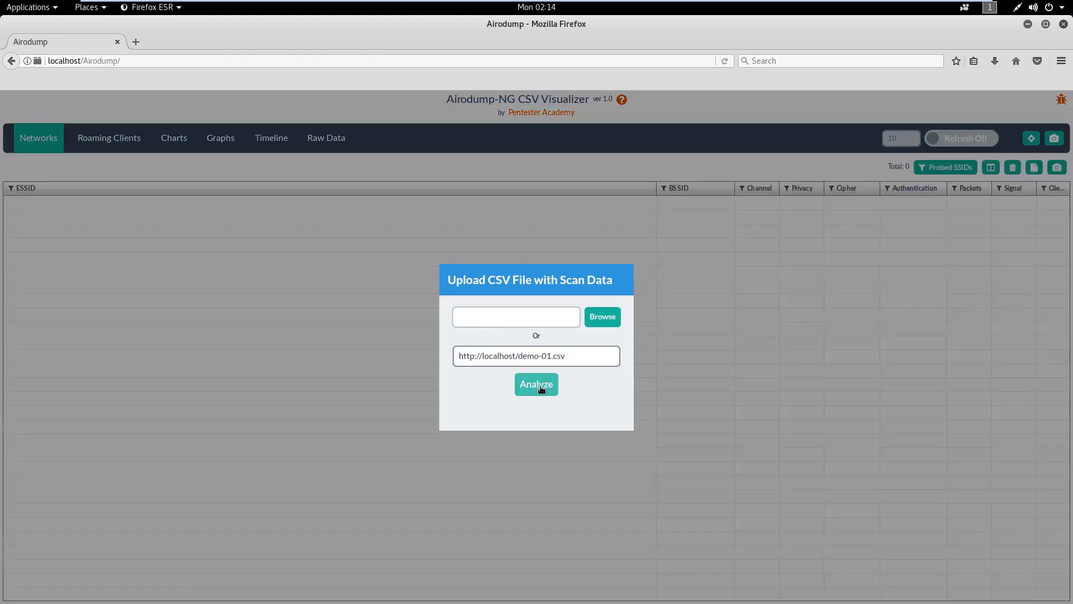
click(536, 384)
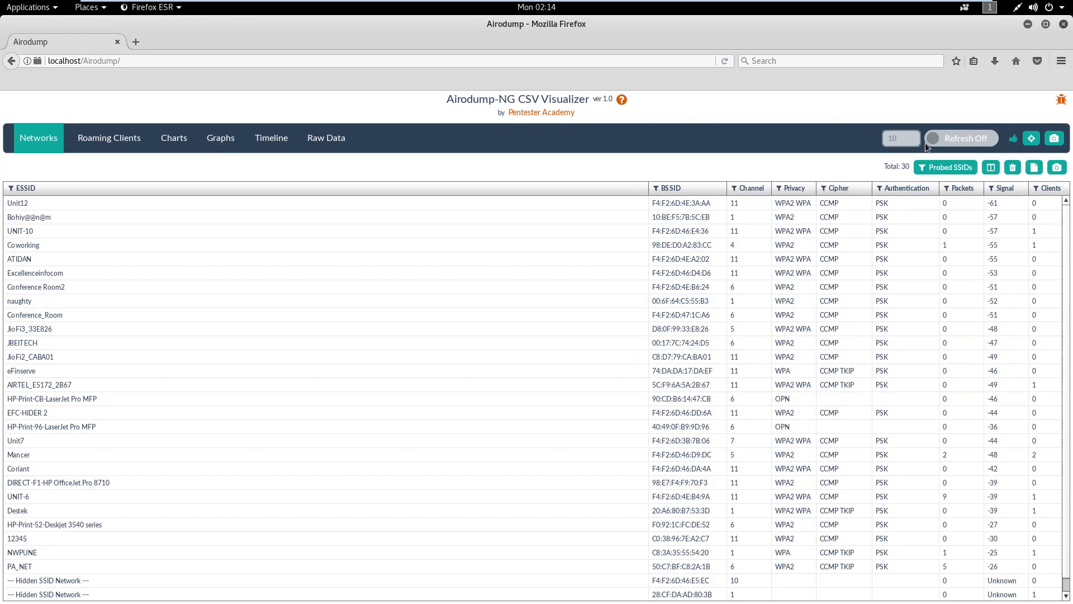
Step: Enable auto-refresh every 5 seconds and view the Roaming Clients table
click(960, 137)
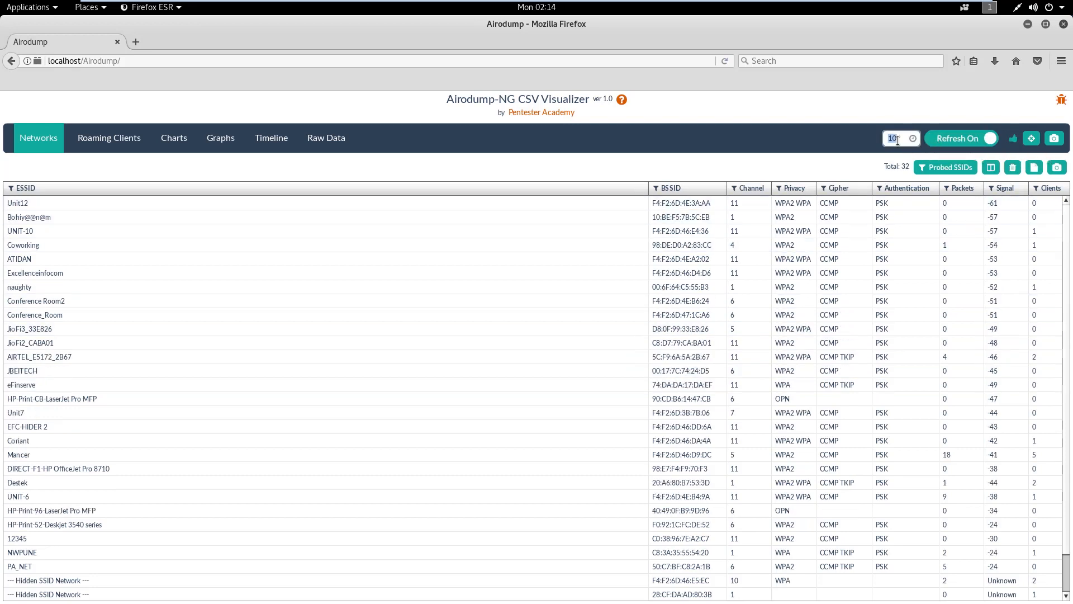
text(5)
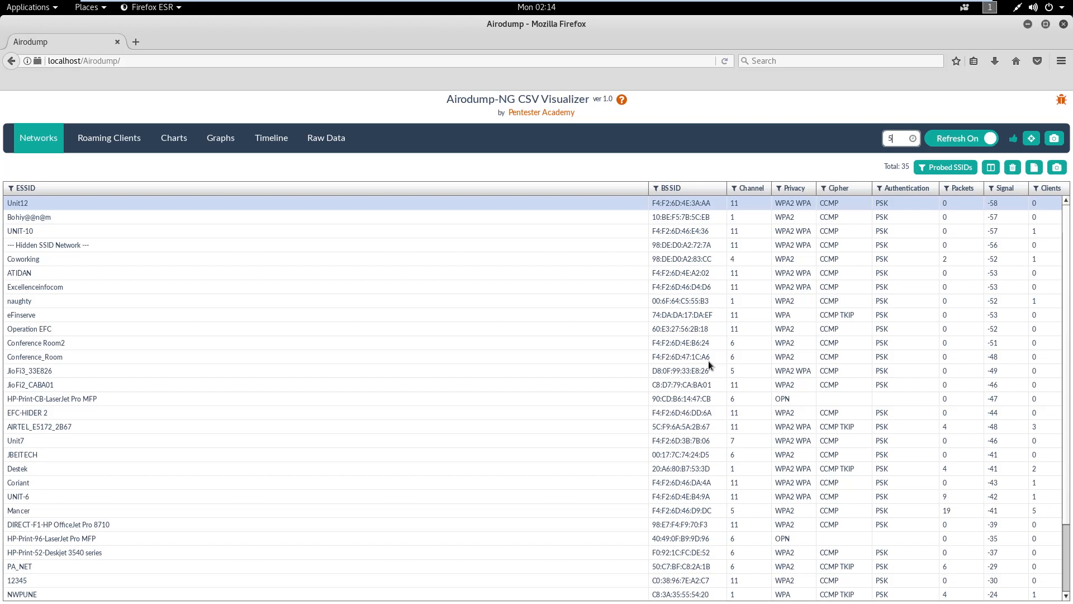
mouse_move(744, 364)
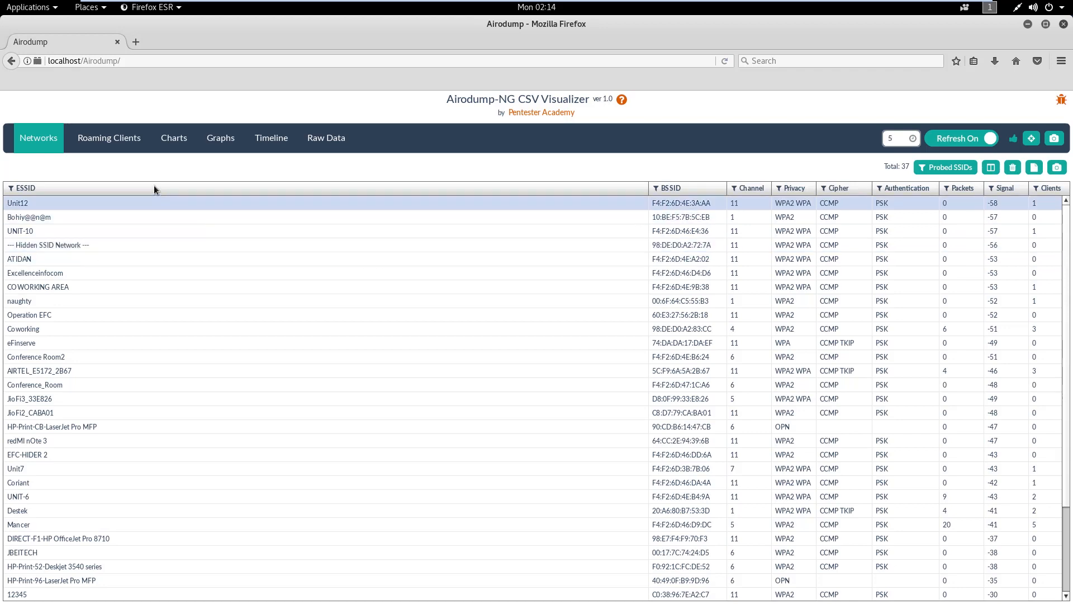
click(109, 137)
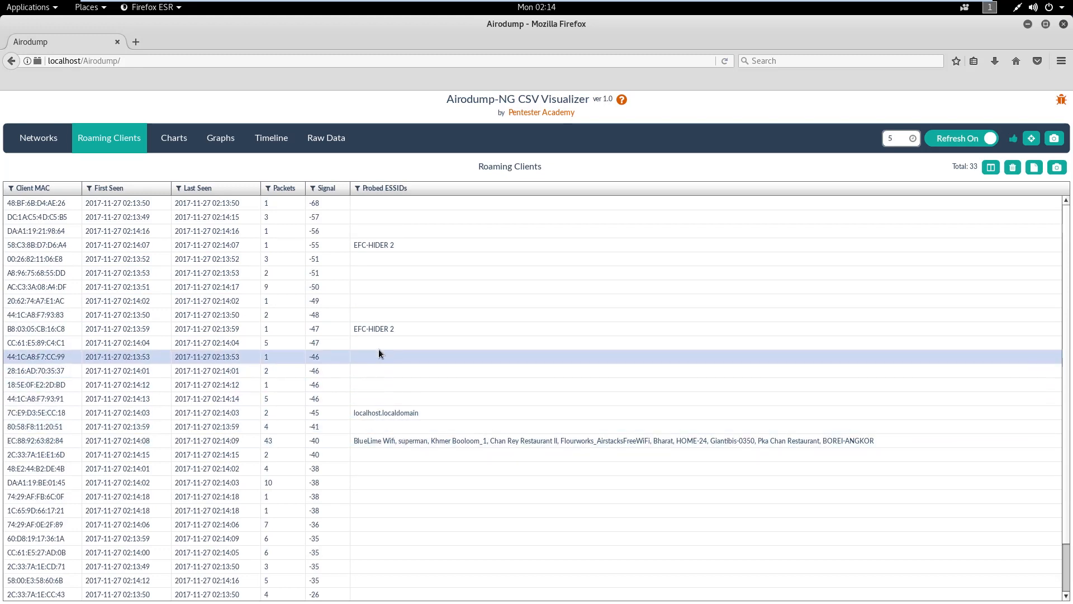
Step: Chart ESSIDs as a pie chart of the top 50 networks, then view Graphs
click(173, 137)
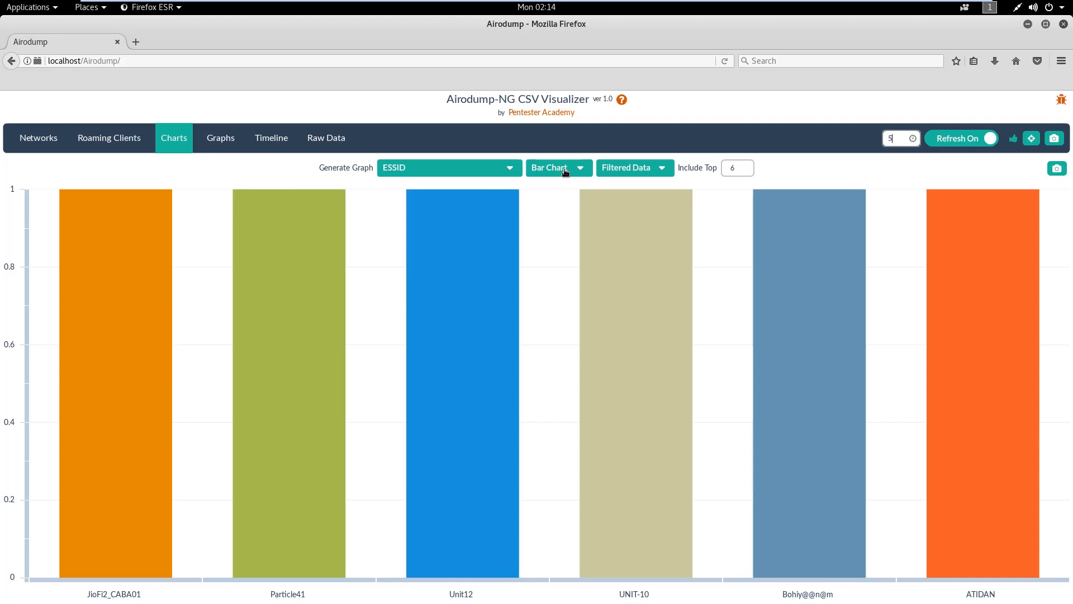
click(557, 168)
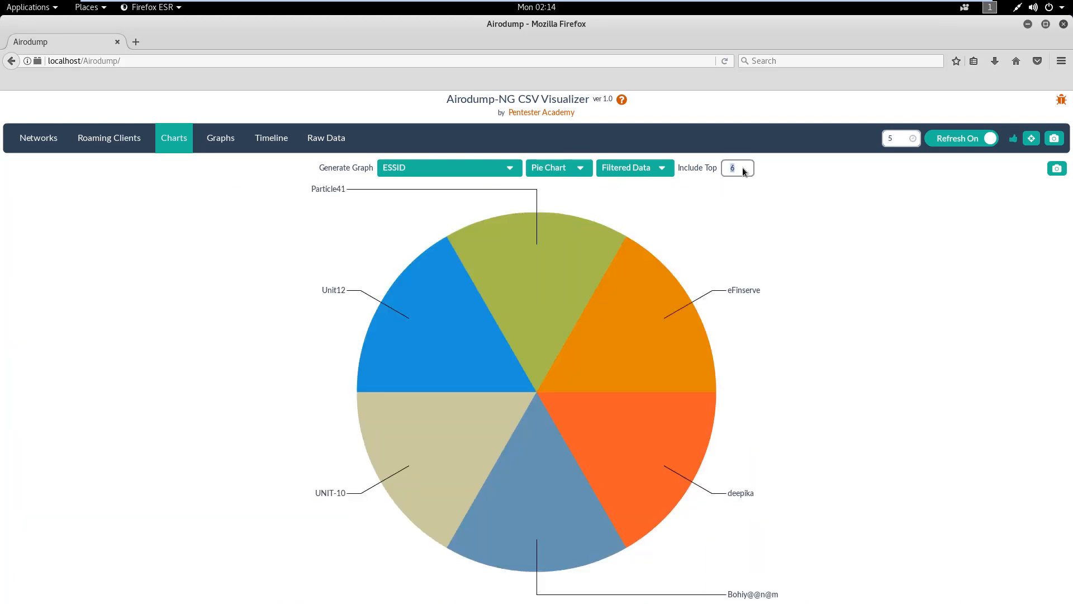
text(50)
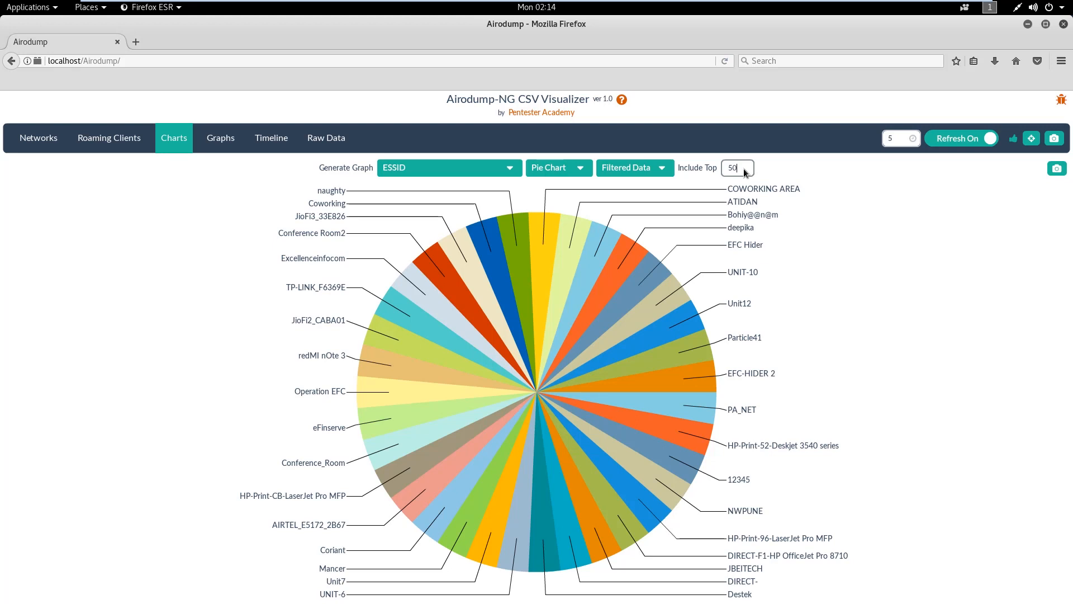
mouse_move(627, 400)
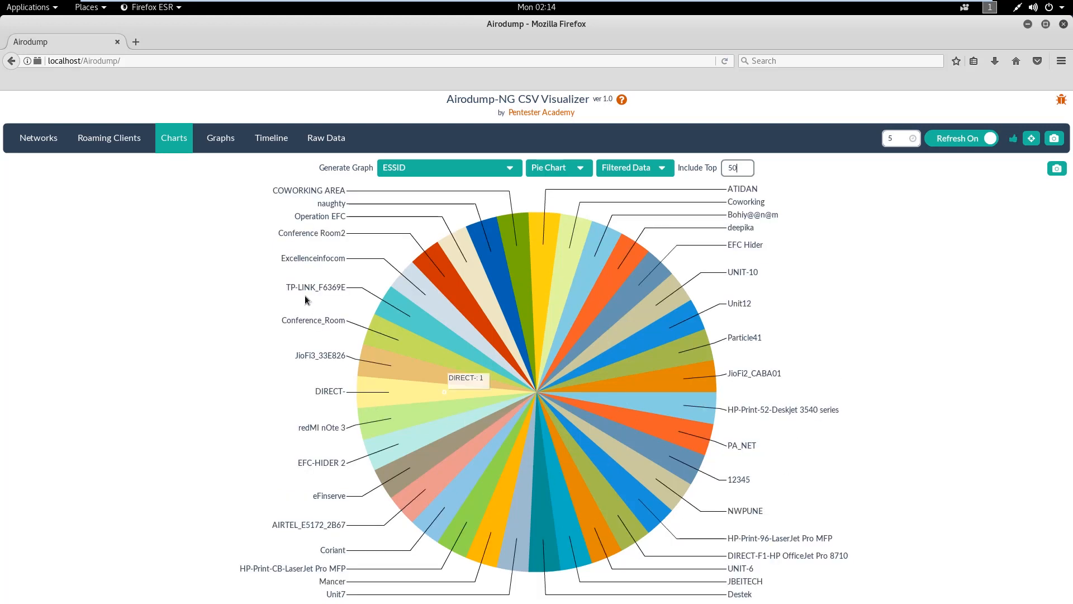
click(219, 137)
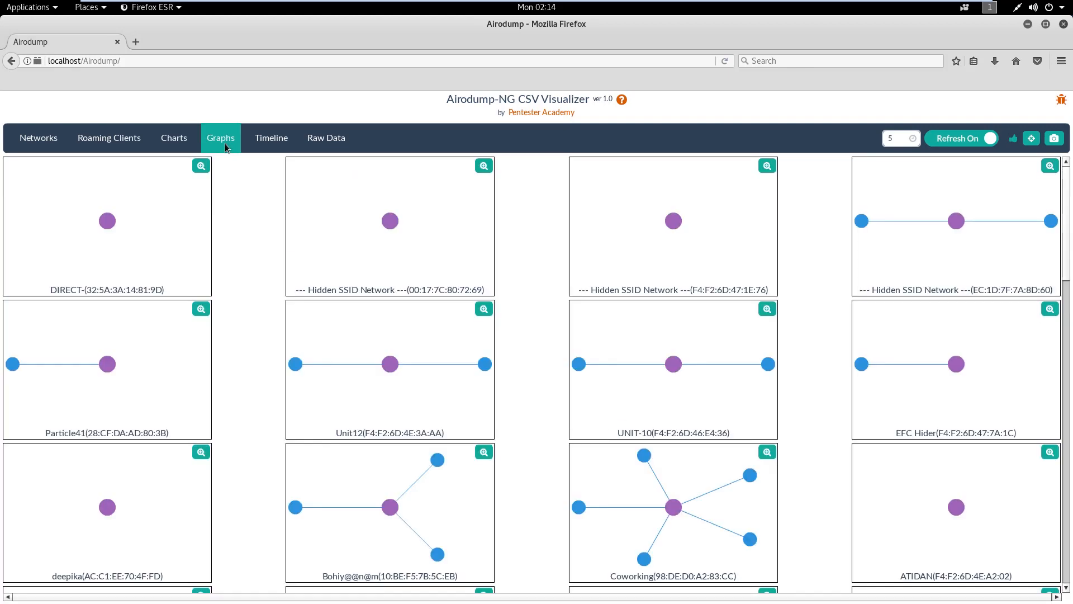
mouse_move(240, 262)
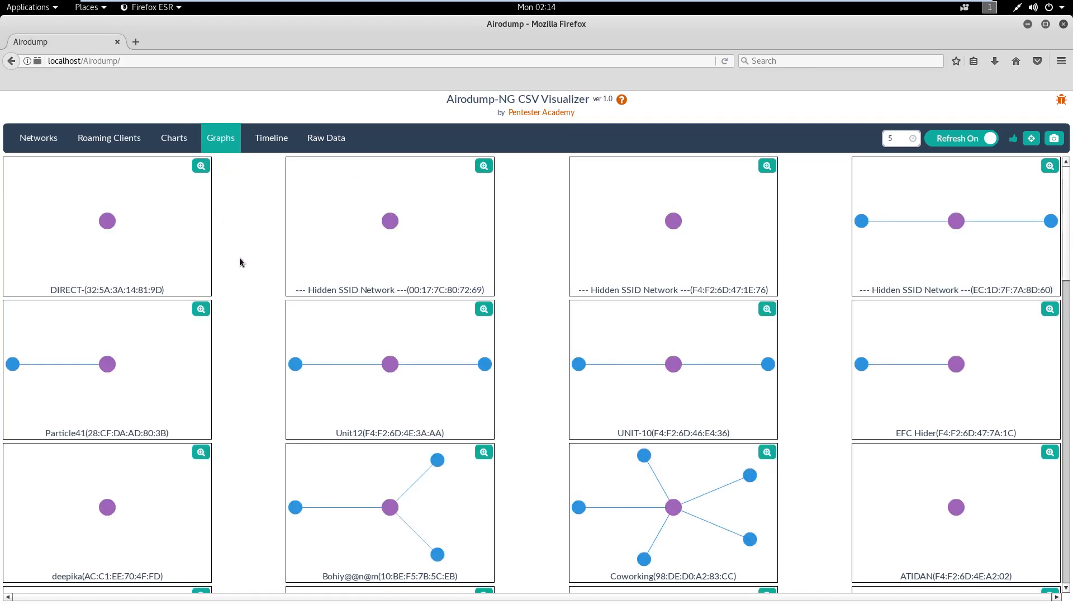
Step: Scroll through the network-client graphs and switch to the Raw Data view
scroll(down, 3)
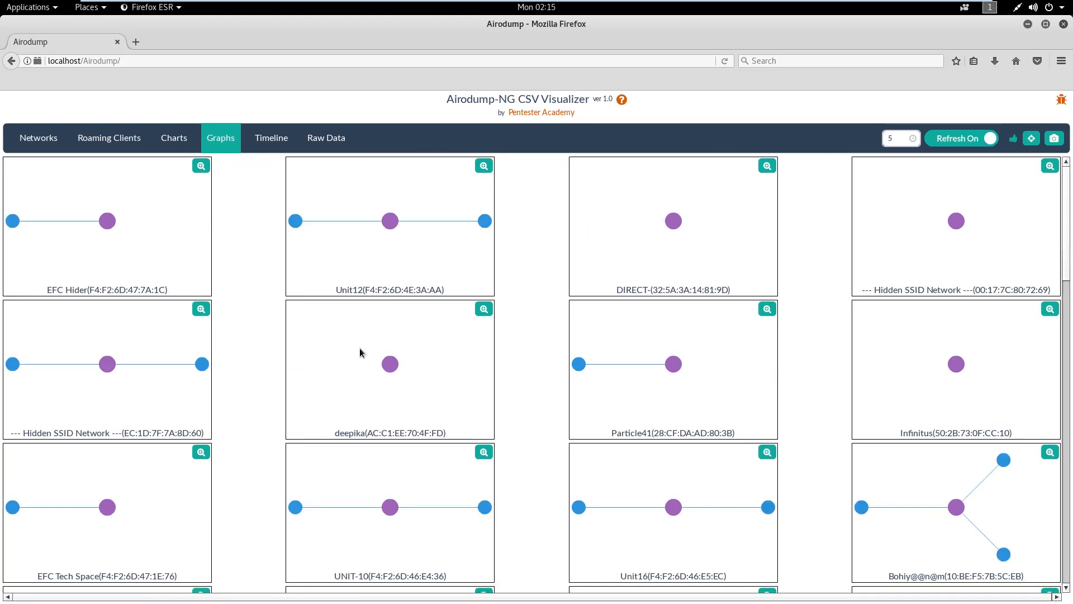
click(326, 137)
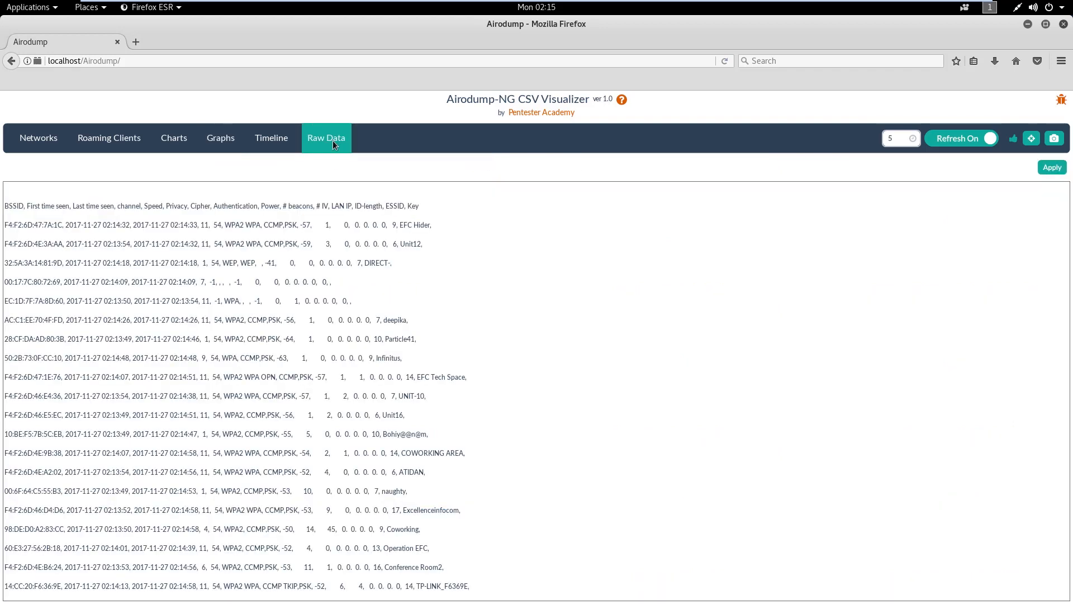